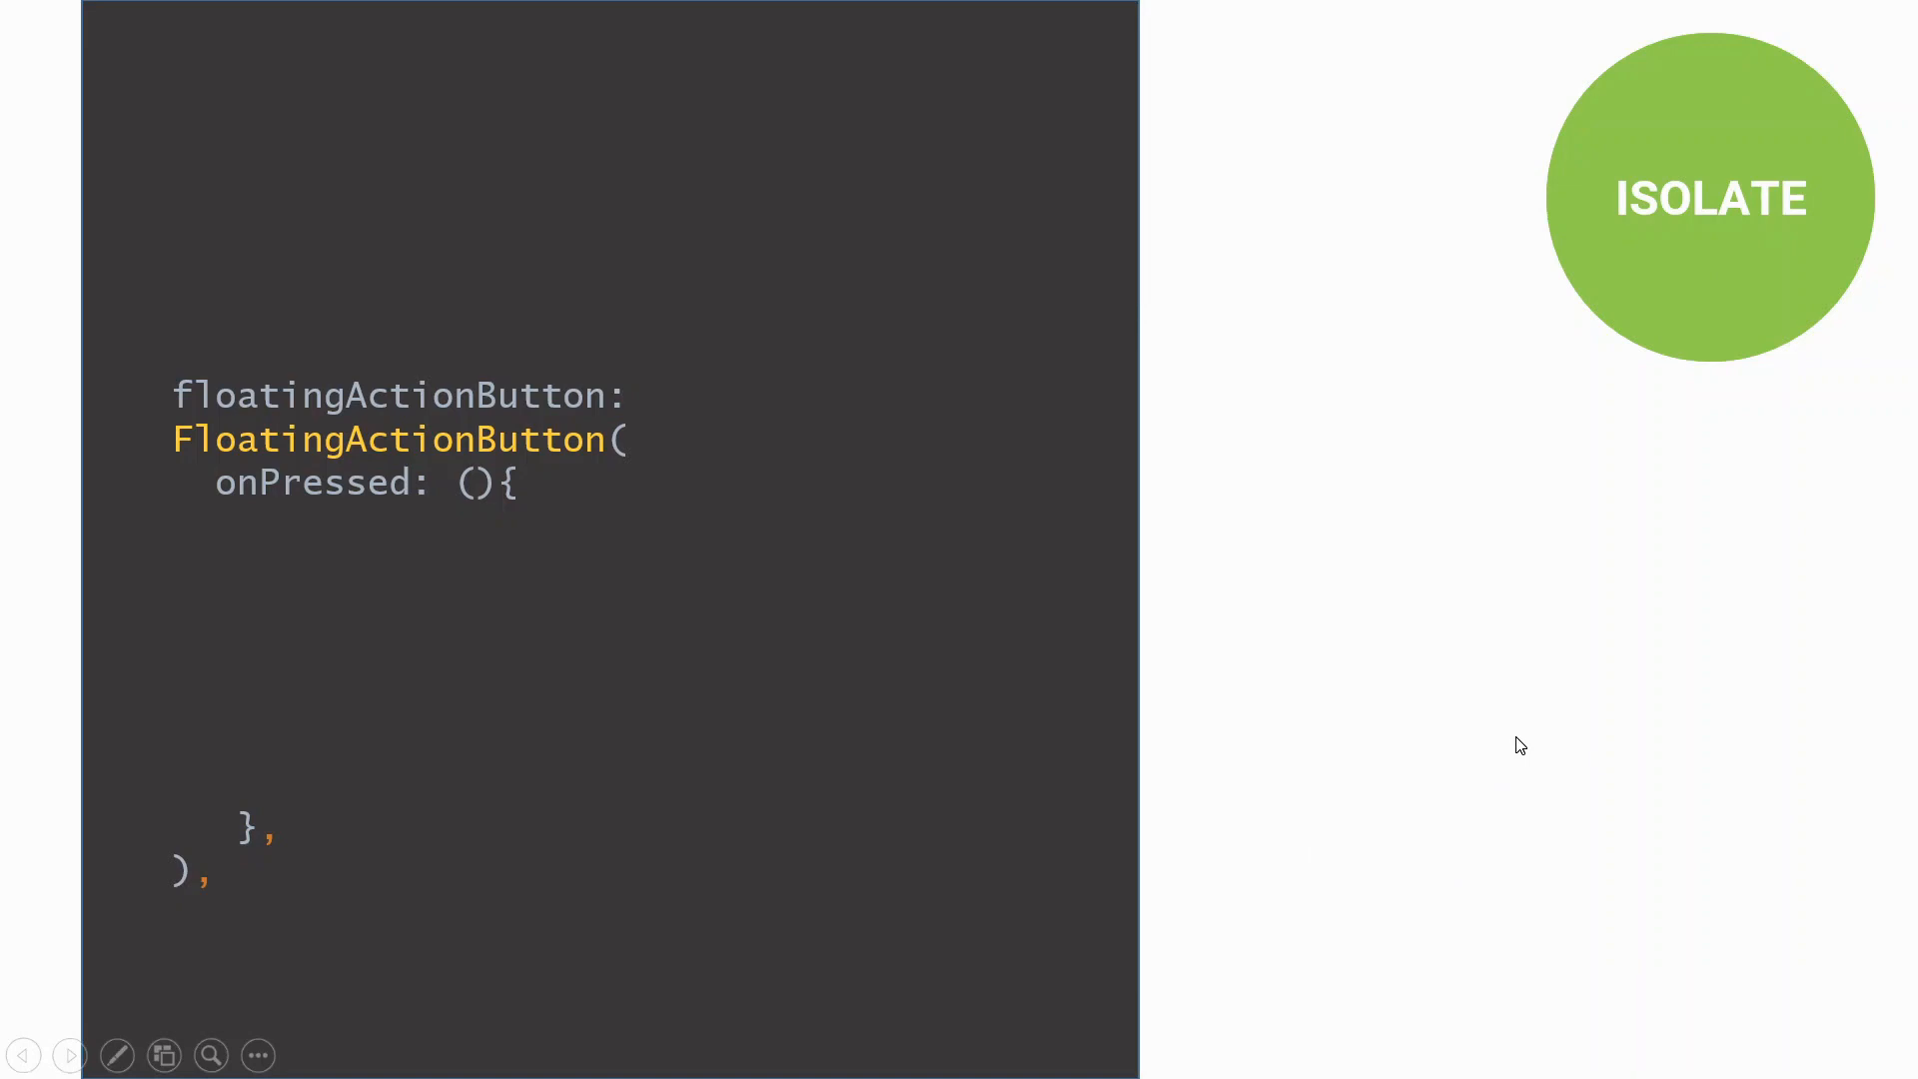
{"action": "mouse_move", "coordinate": [1357, 452]}
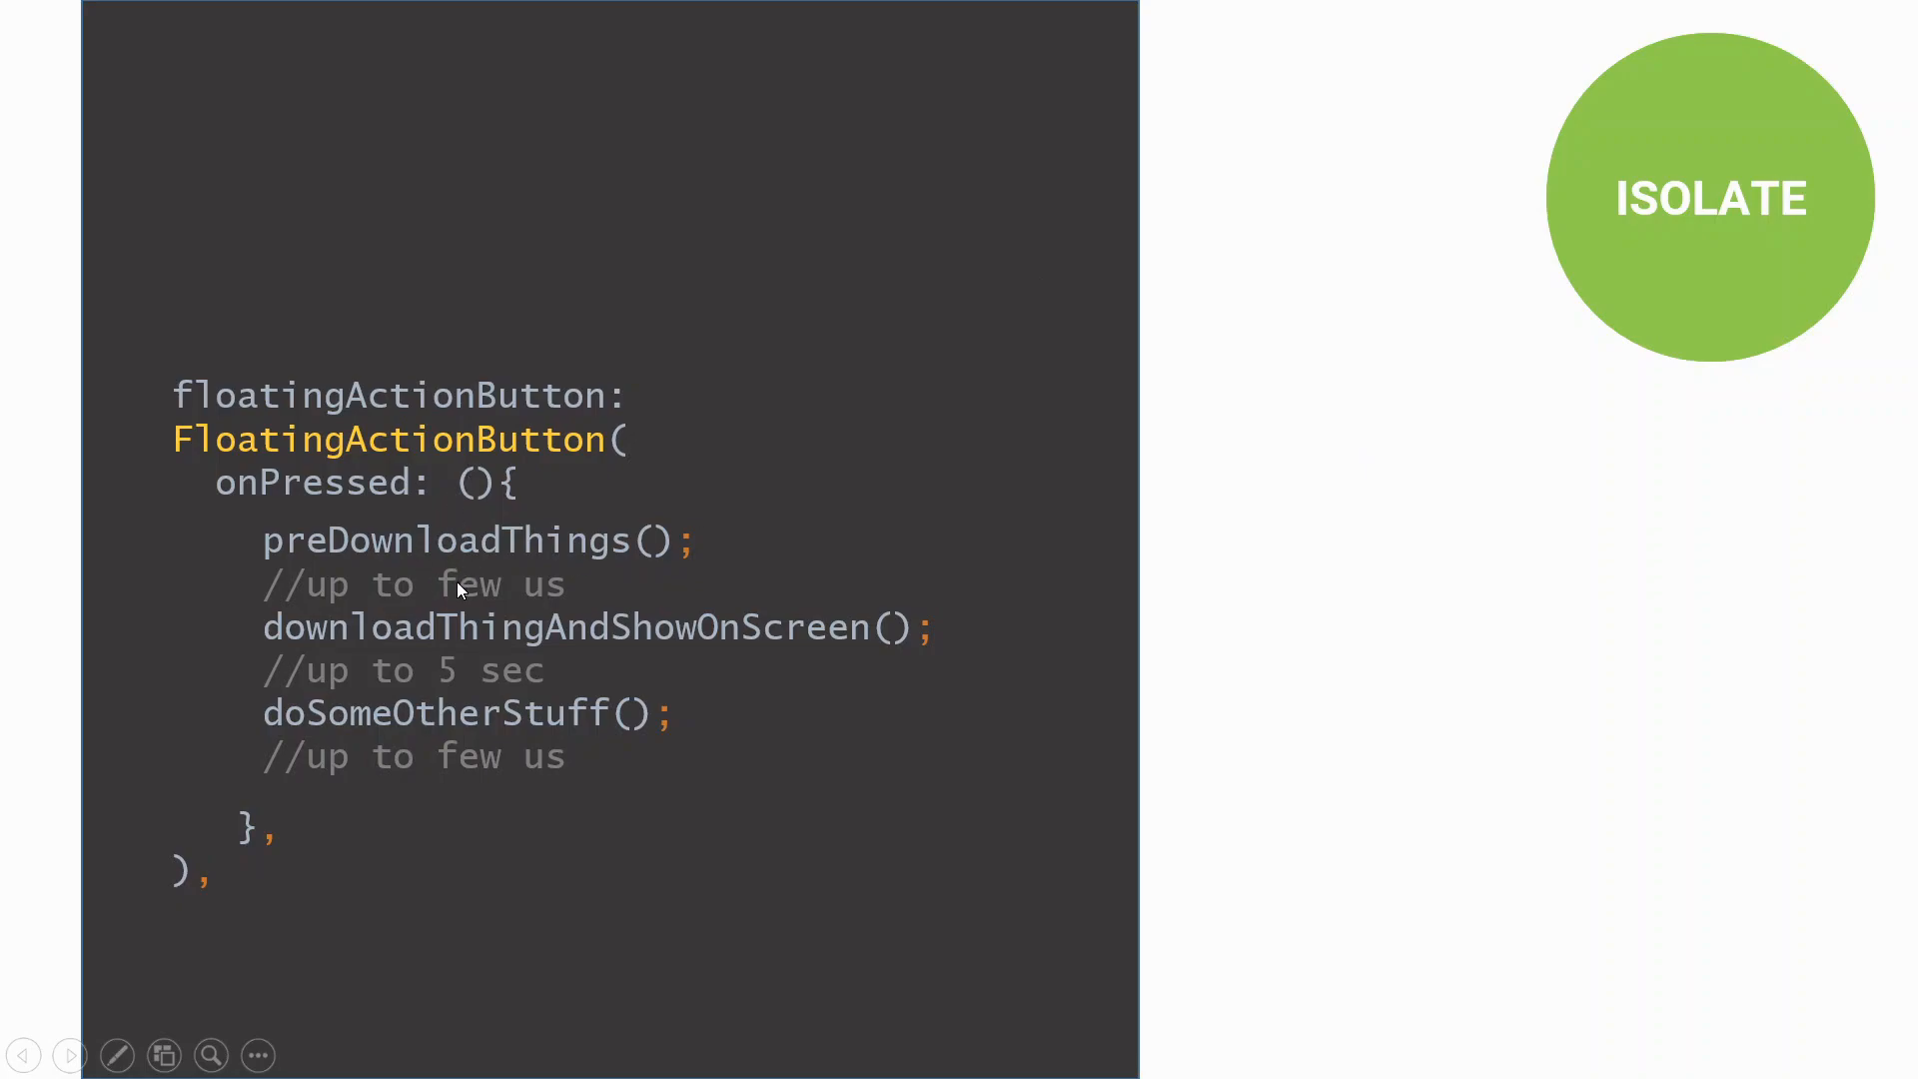
{"action": "mouse_move", "coordinate": [889, 799]}
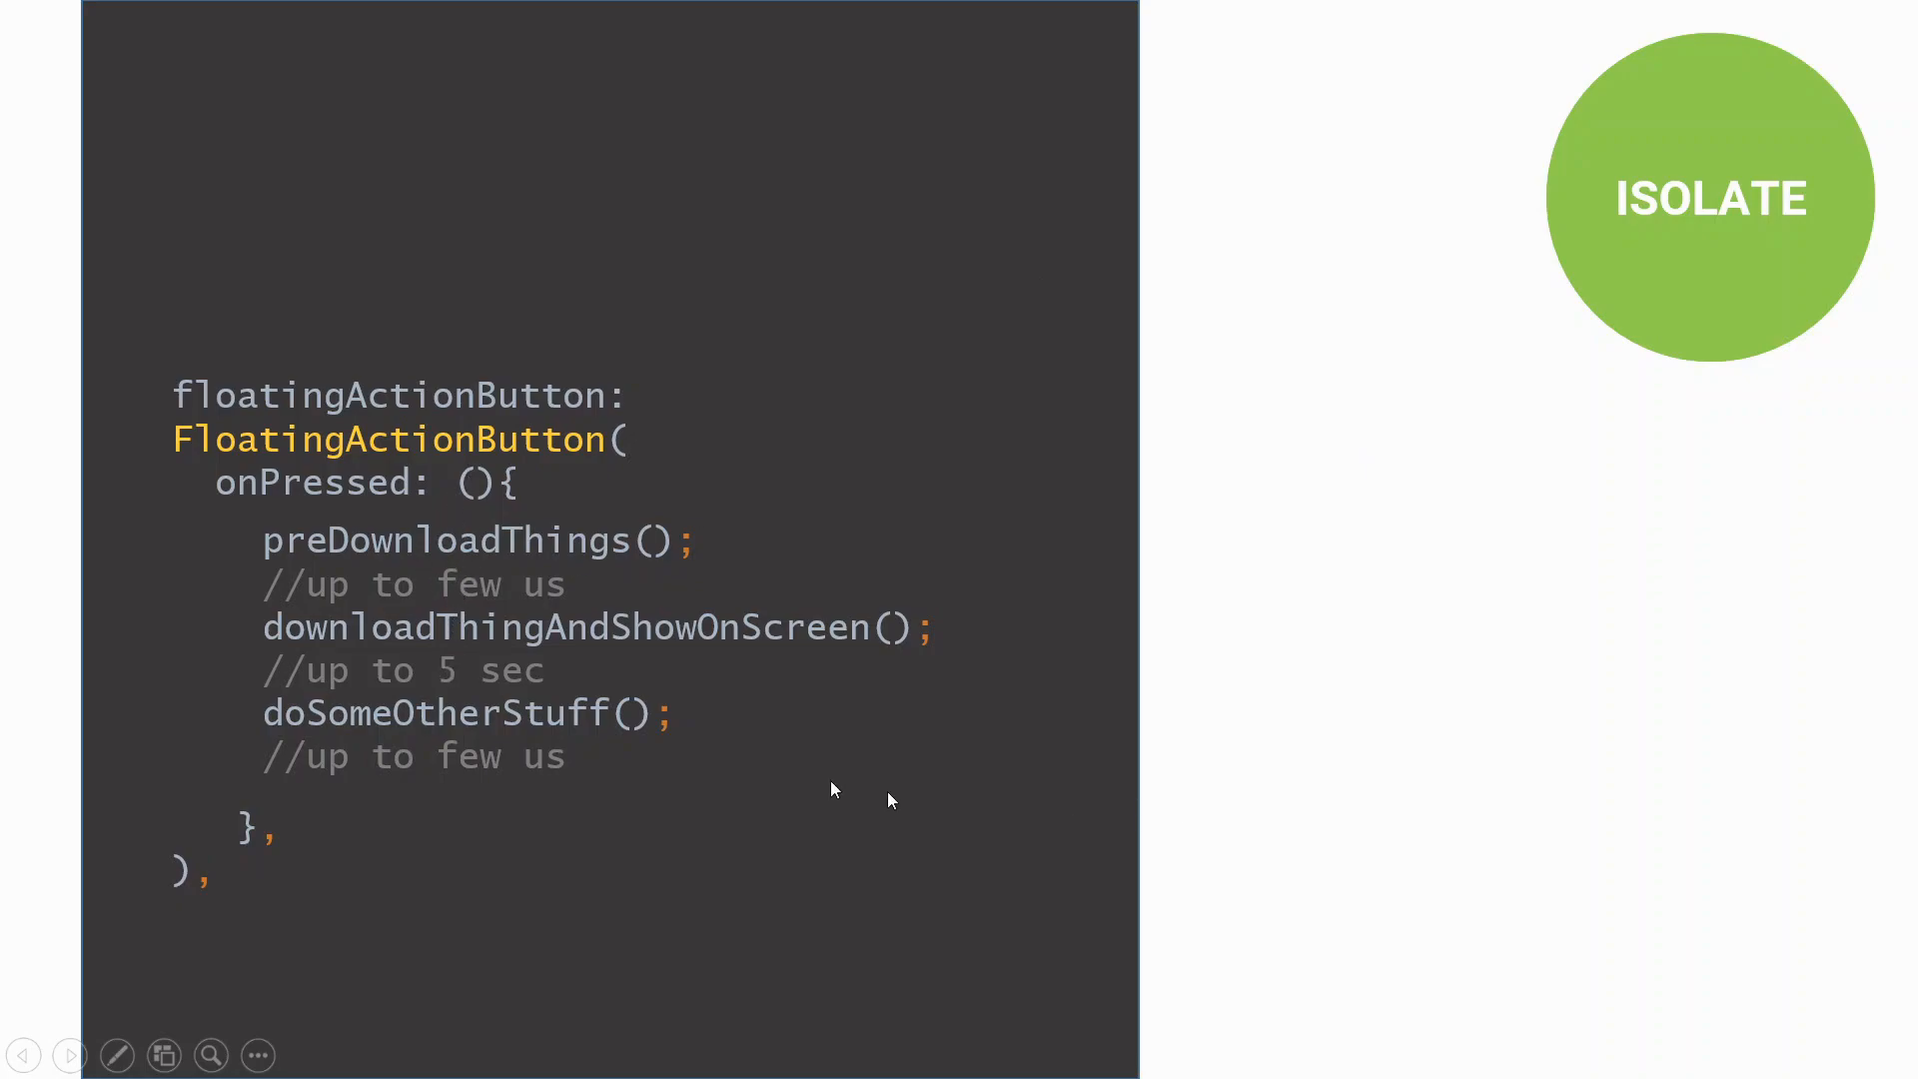
{"action": "mouse_move", "coordinate": [627, 688]}
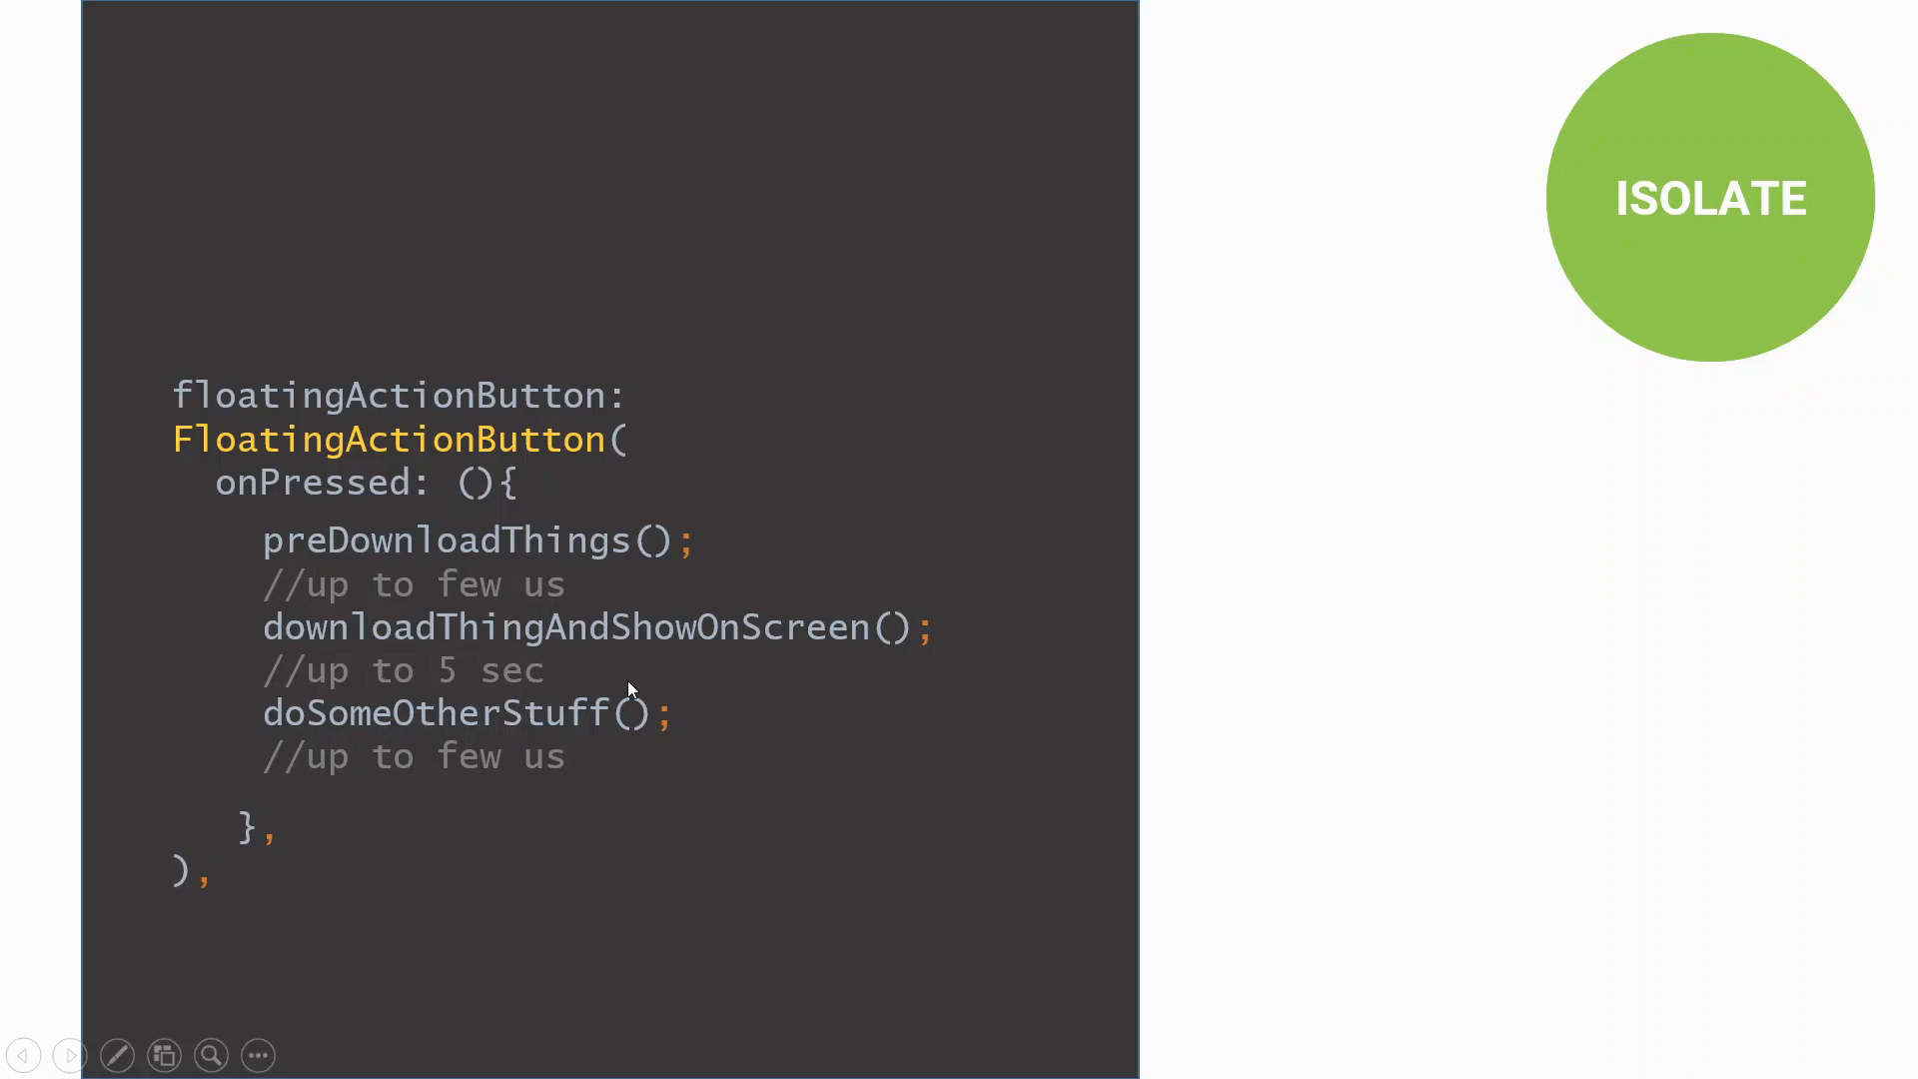